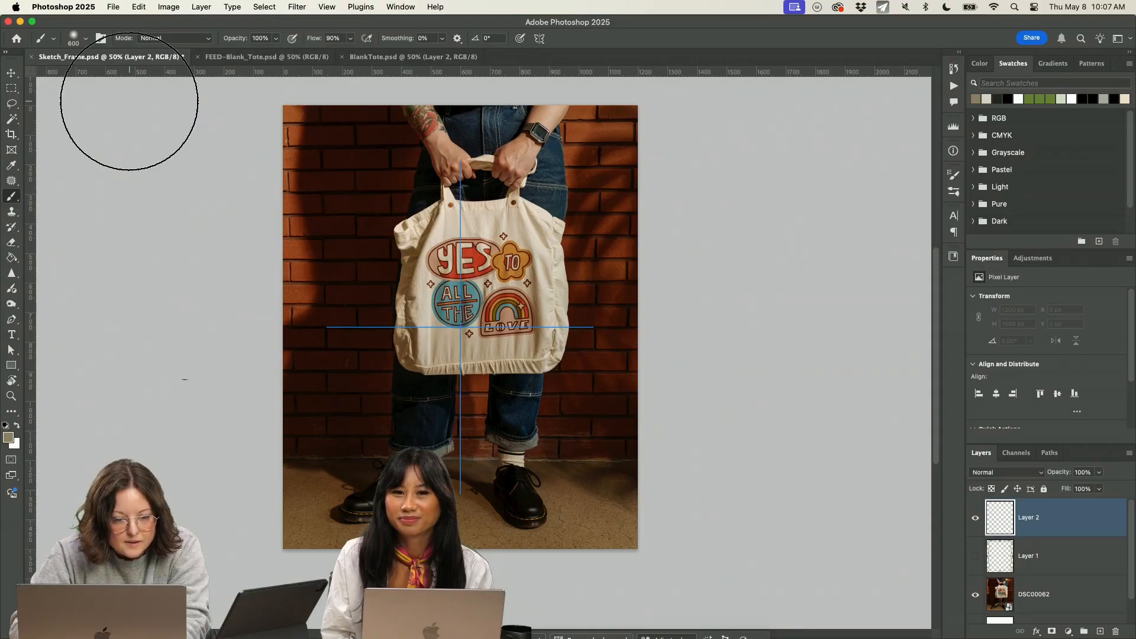
Step: Choose the warm orange #f6b430 as the foreground colour via the Color Picker
left_click(86, 38)
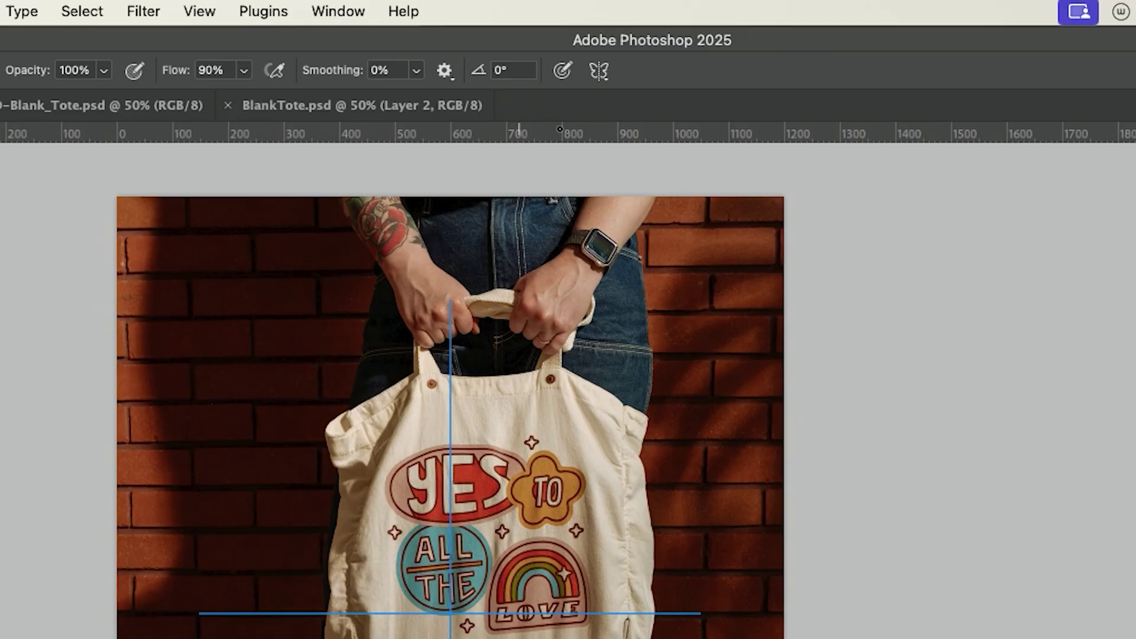
left_click(599, 70)
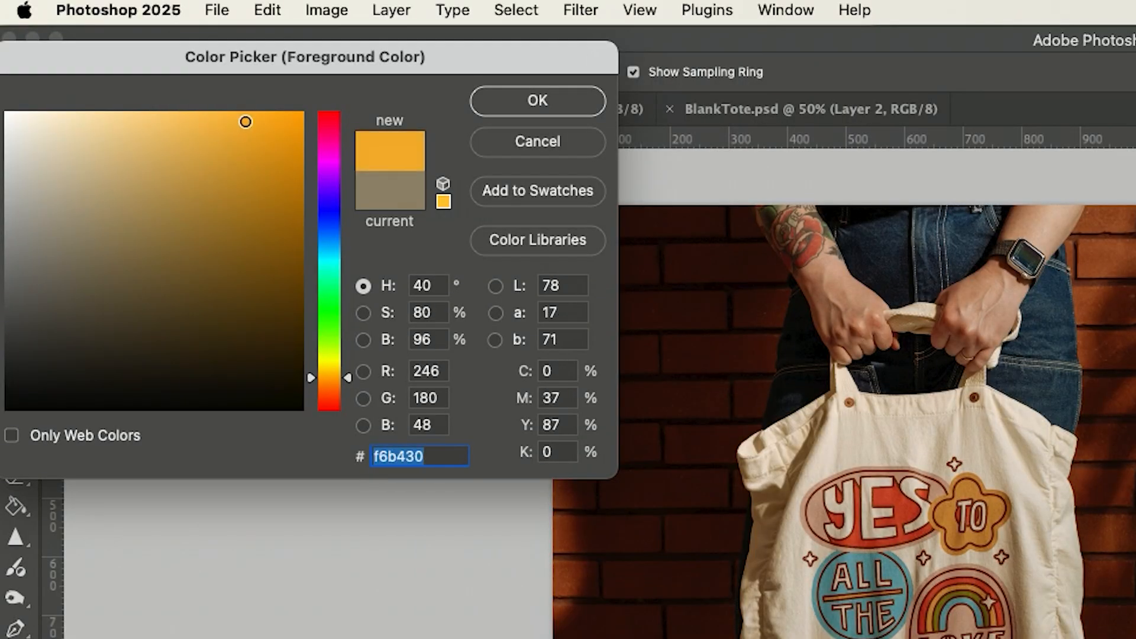
left_click(536, 99)
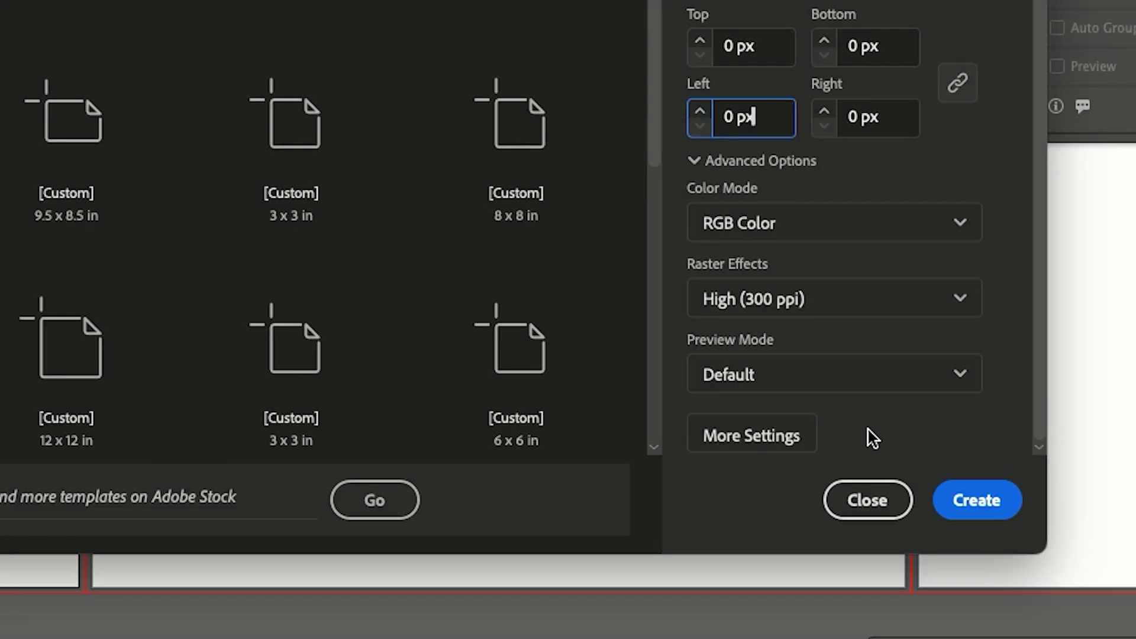
Step: Create the Social_FEED document and simplify the selected wavy frame paths (Object > Path > Simplify)
left_click(750, 434)
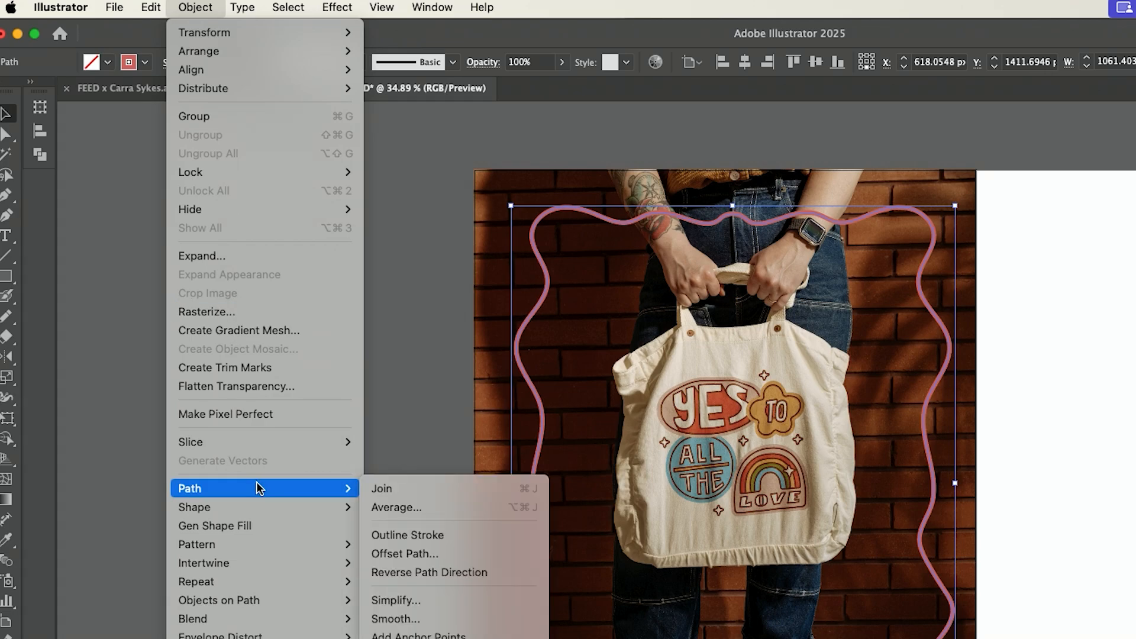
mouse_move(405, 554)
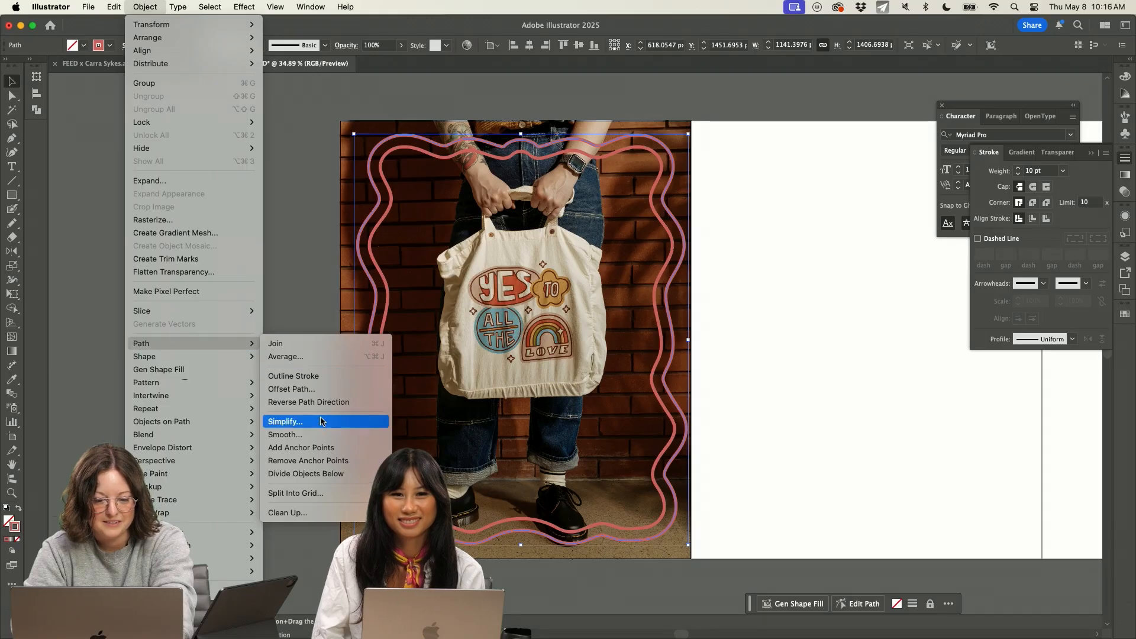
left_click(285, 421)
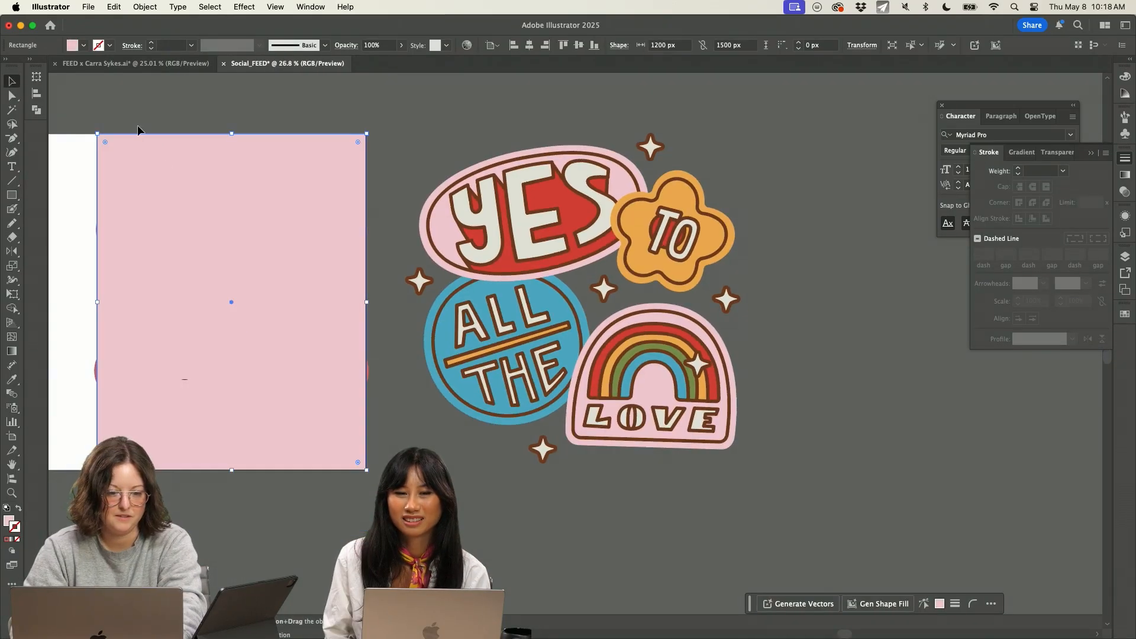
Step: Make a clipping mask (Cmd+7) so the tote photo sits inside the wavy shape
right_click(231, 301)
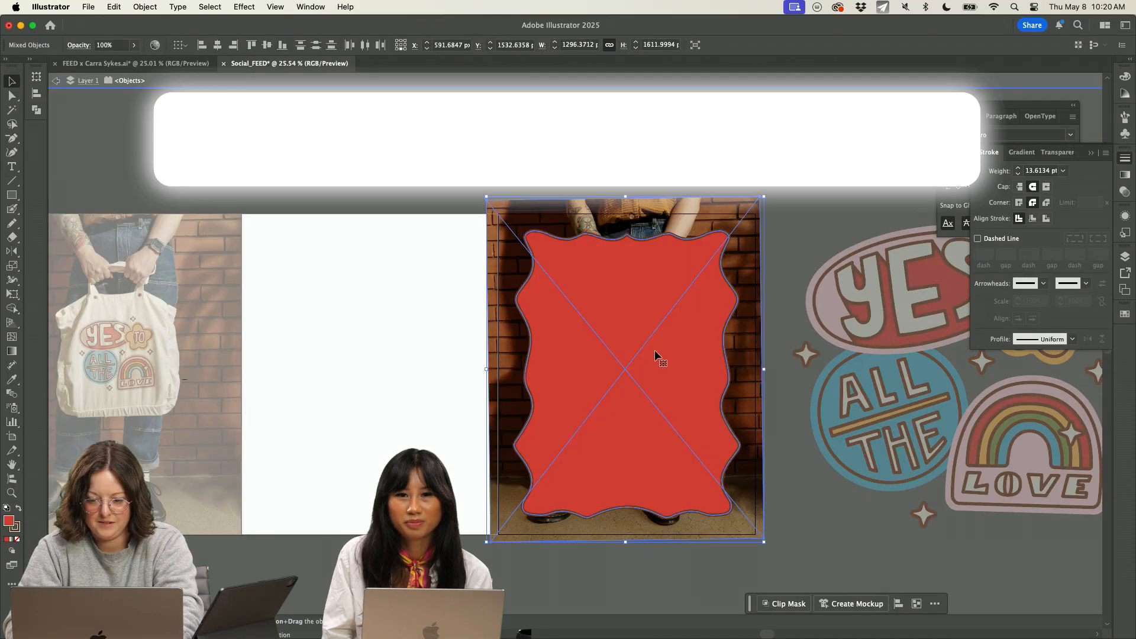
key("cmd+7")
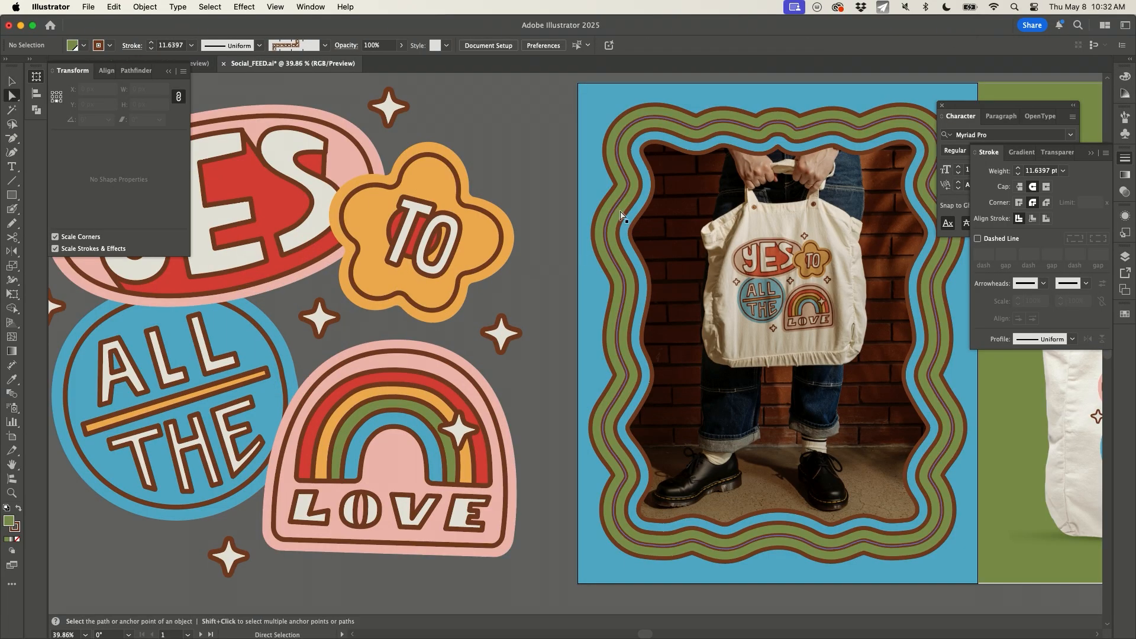
Step: Draw the five wavy brown vertical lines and scale the group as a stripe pattern
left_click(355, 402)
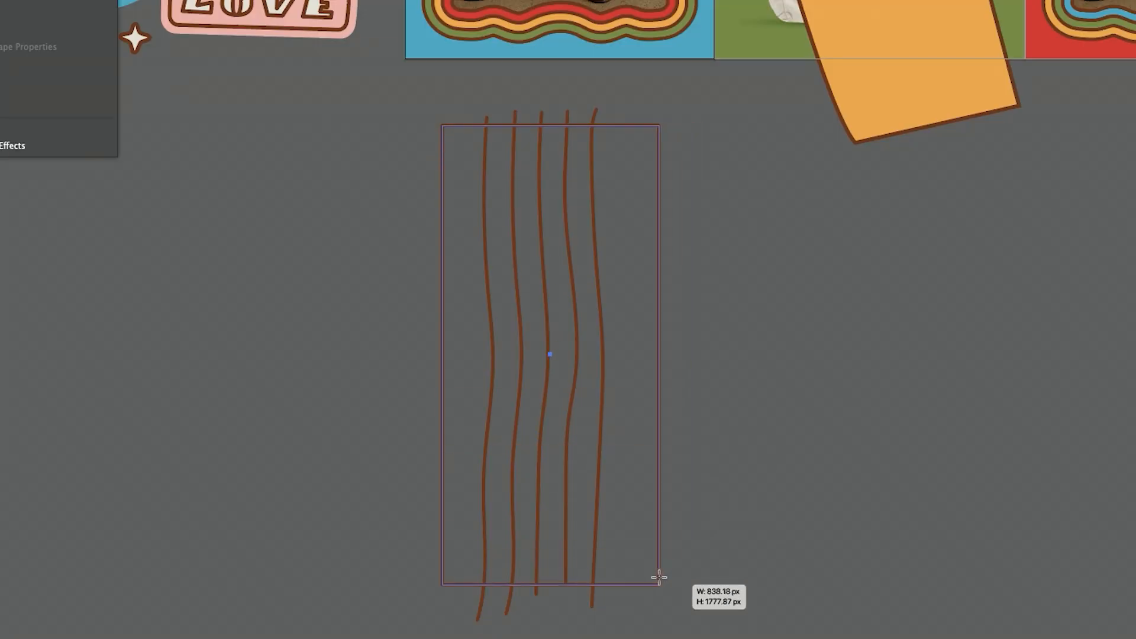
key("shift+m")
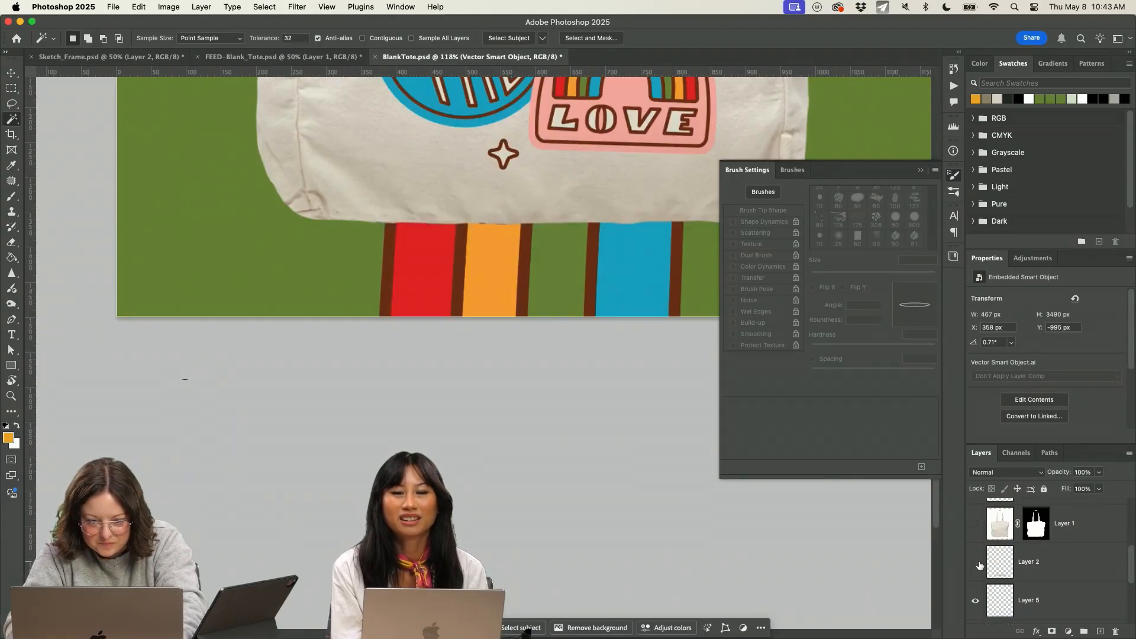
Step: Set the Color Fill layer to pink #f7b1a9 and copy the finished mockup panel
left_click(975, 563)
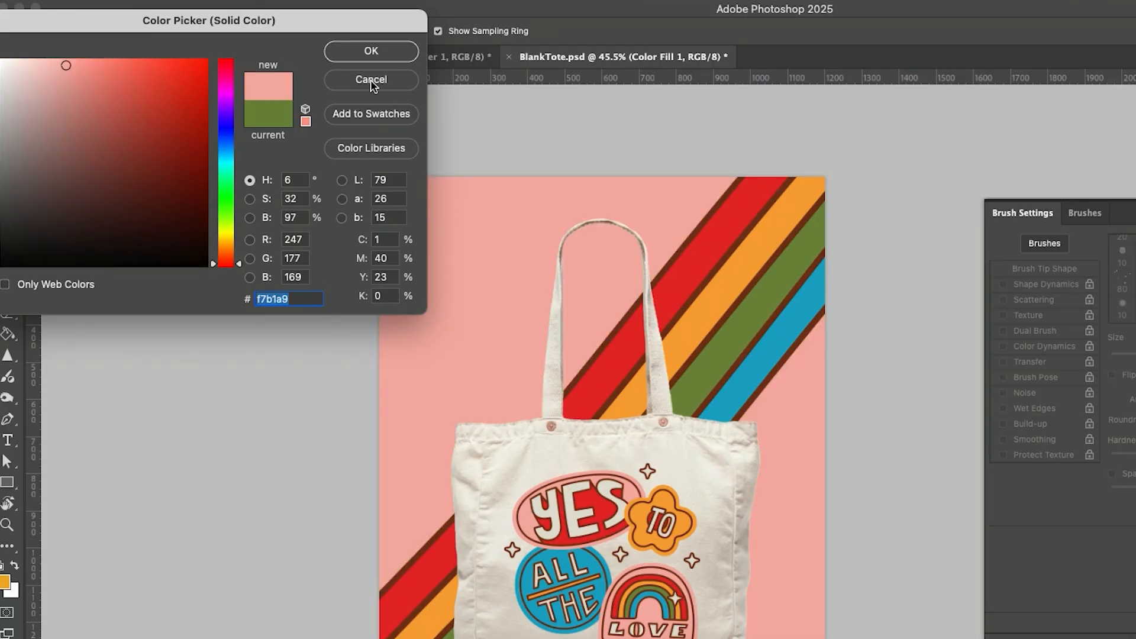
mouse_move(370, 51)
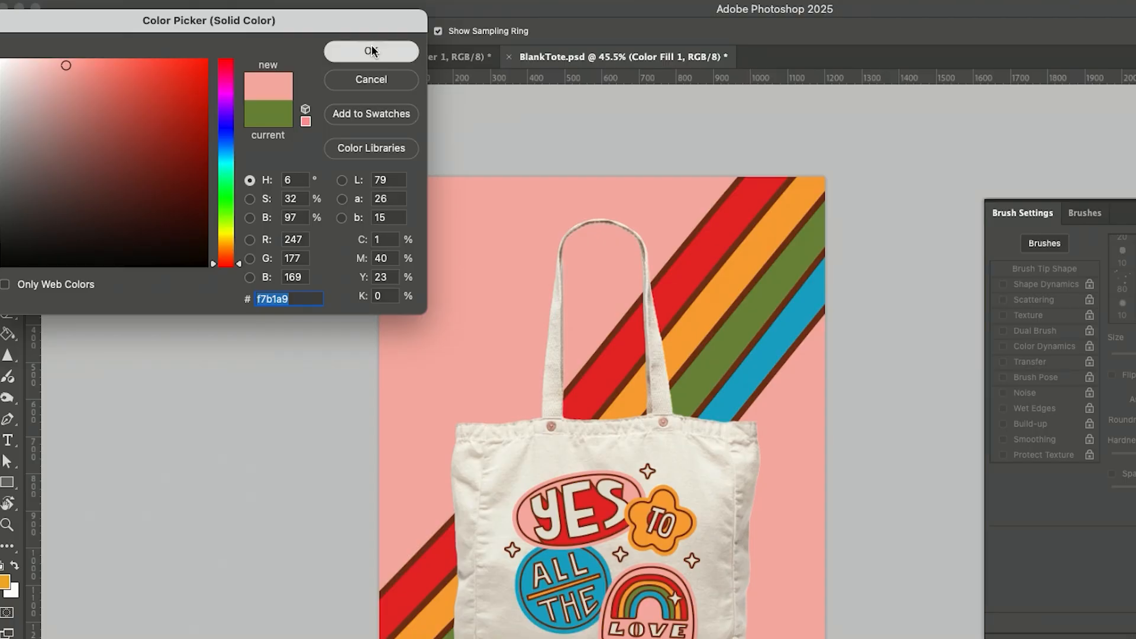
left_click(370, 51)
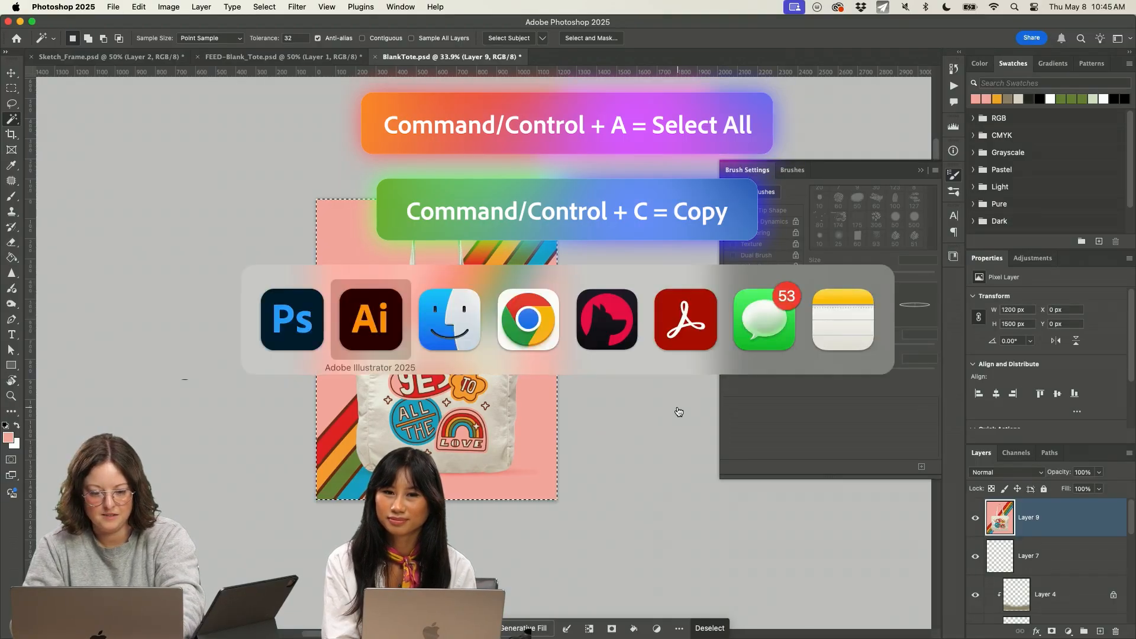
Step: Paste the pink striped mockup into the middle artboard and zoom out to see all three panels
left_click(369, 318)
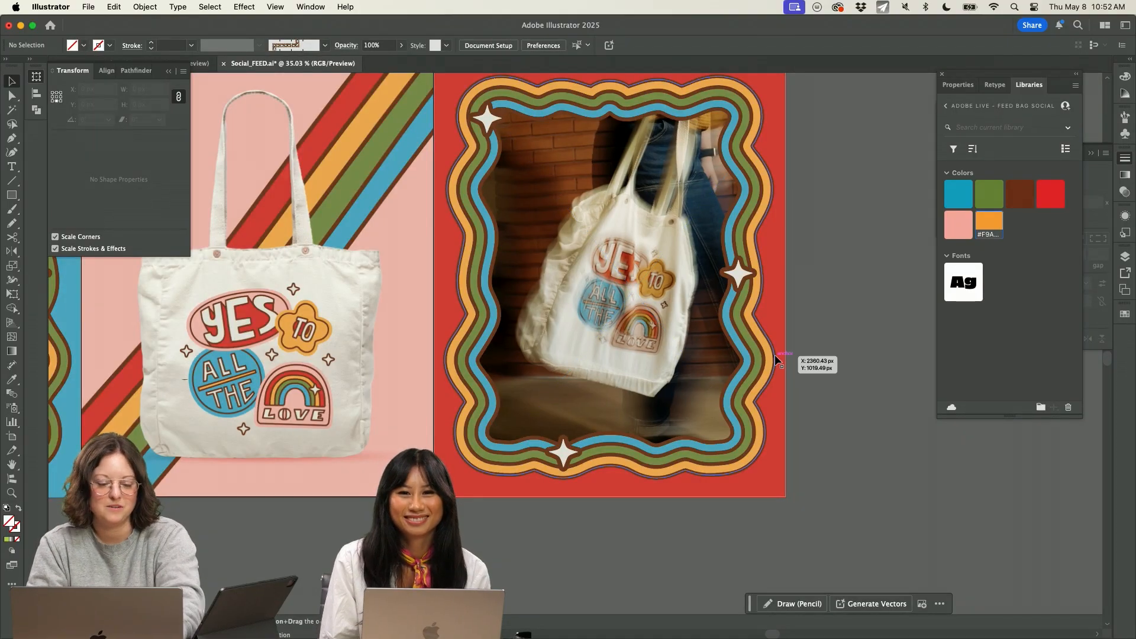
scroll("down", 3)
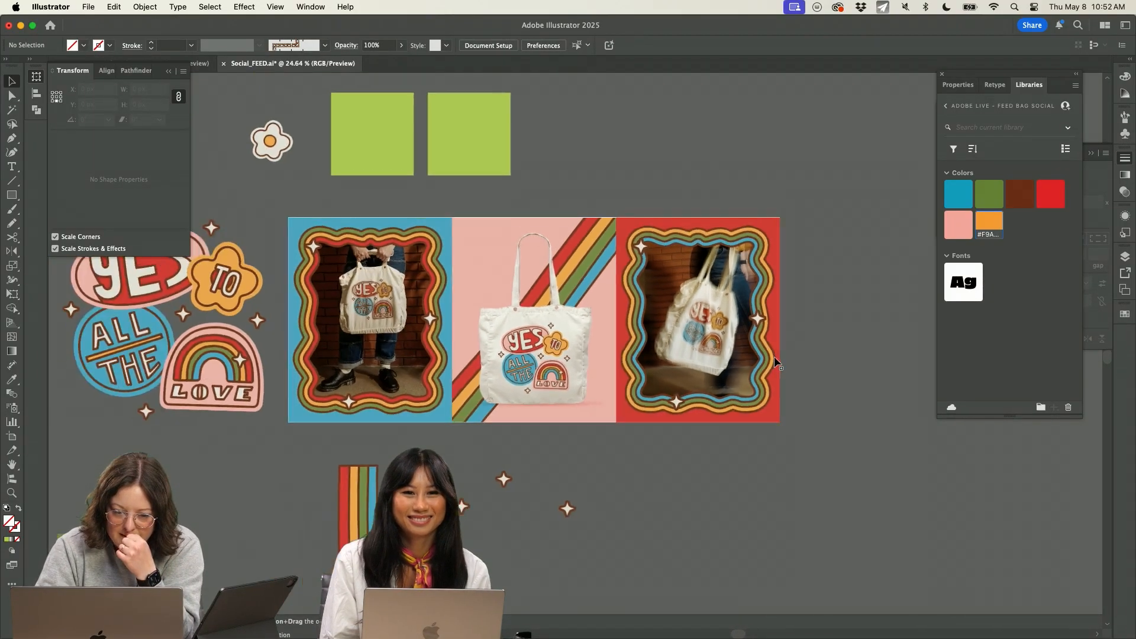